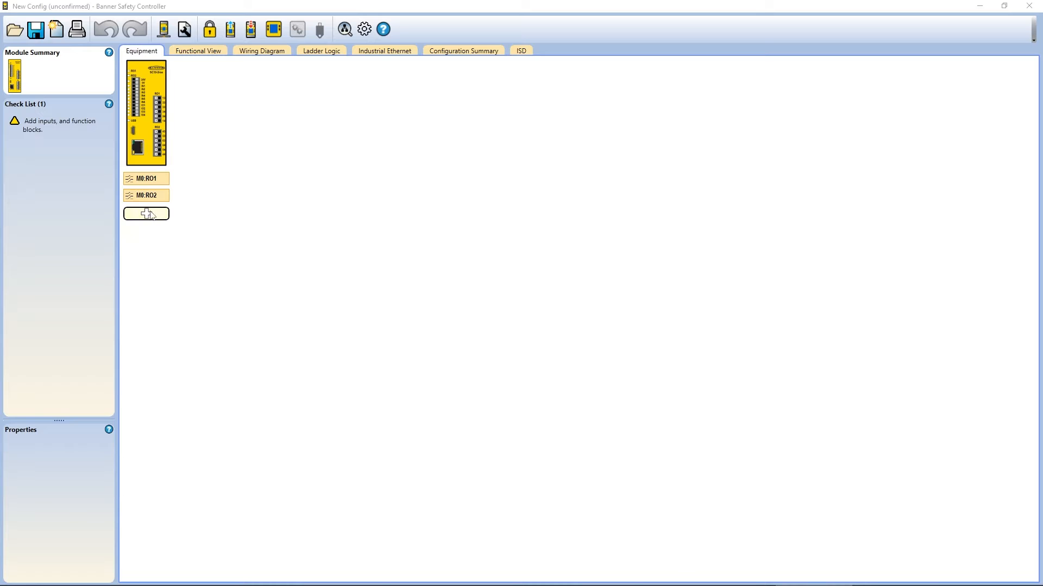
# Step: Add an Emergency Stop device from the Safety Inputs equipment category
pyautogui.click(145, 213)
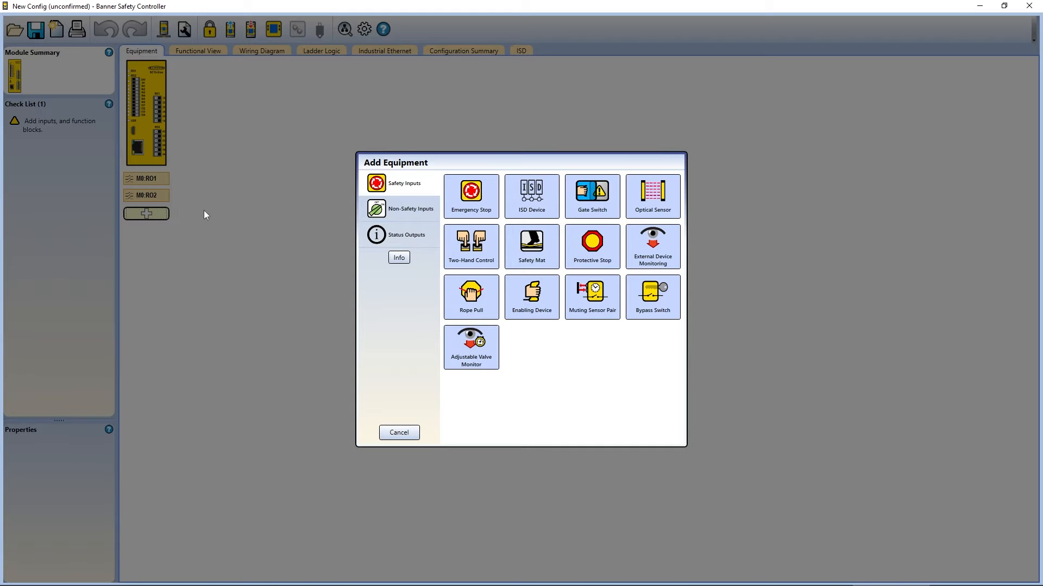
pyautogui.moveTo(429, 222)
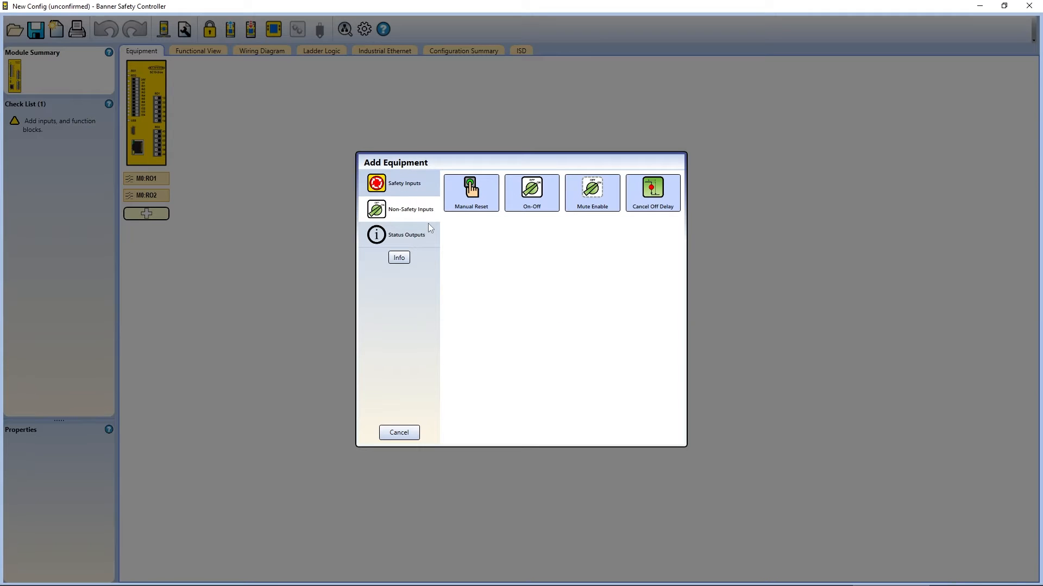
pyautogui.click(405, 235)
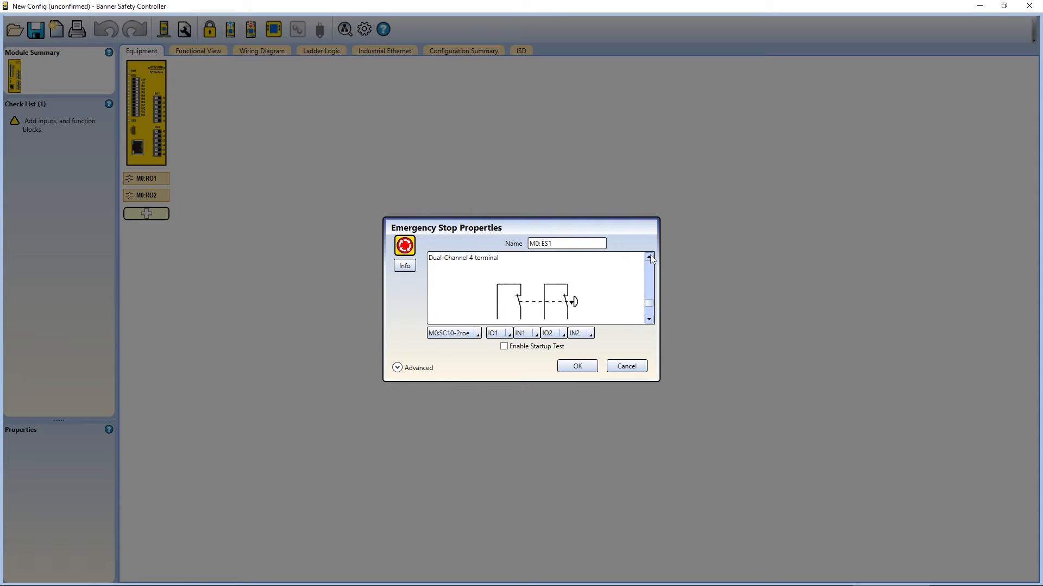
# Step: Configure emergency stop M0:ES1 as dual-channel 4-terminal on IO1, IN1, IO2 and IN2
pyautogui.click(648, 258)
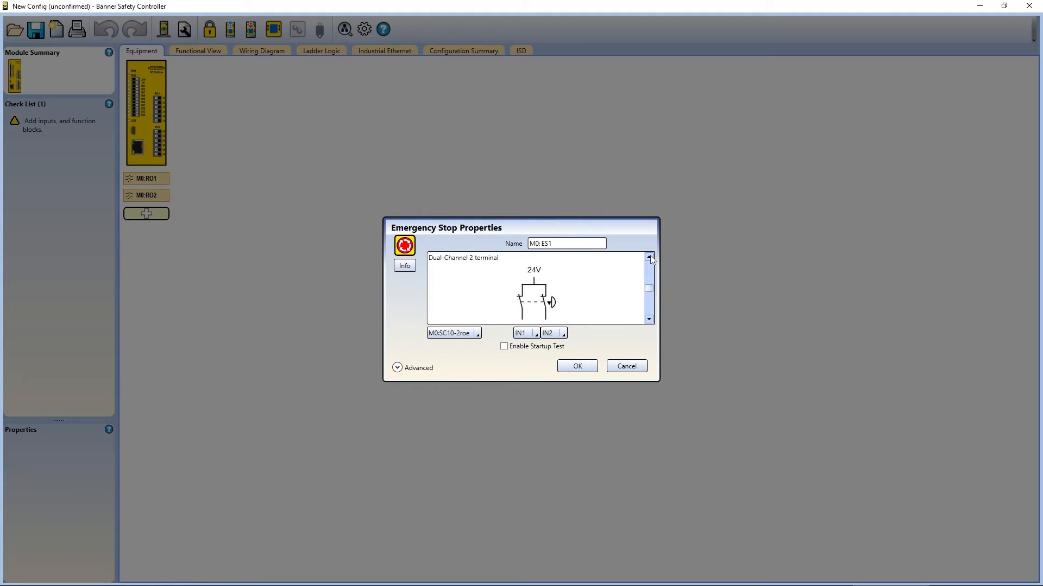
pyautogui.click(648, 319)
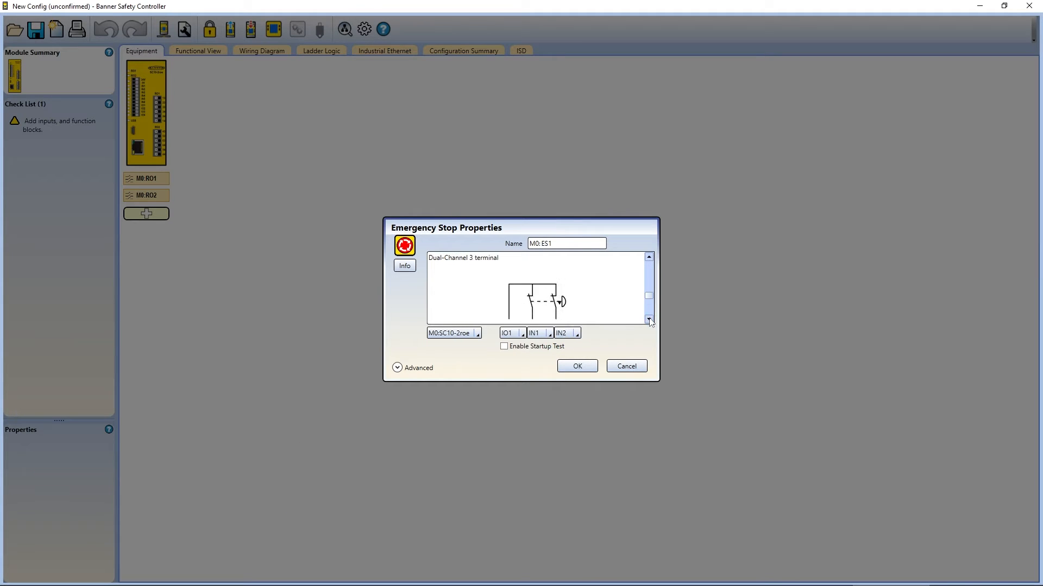
pyautogui.click(507, 333)
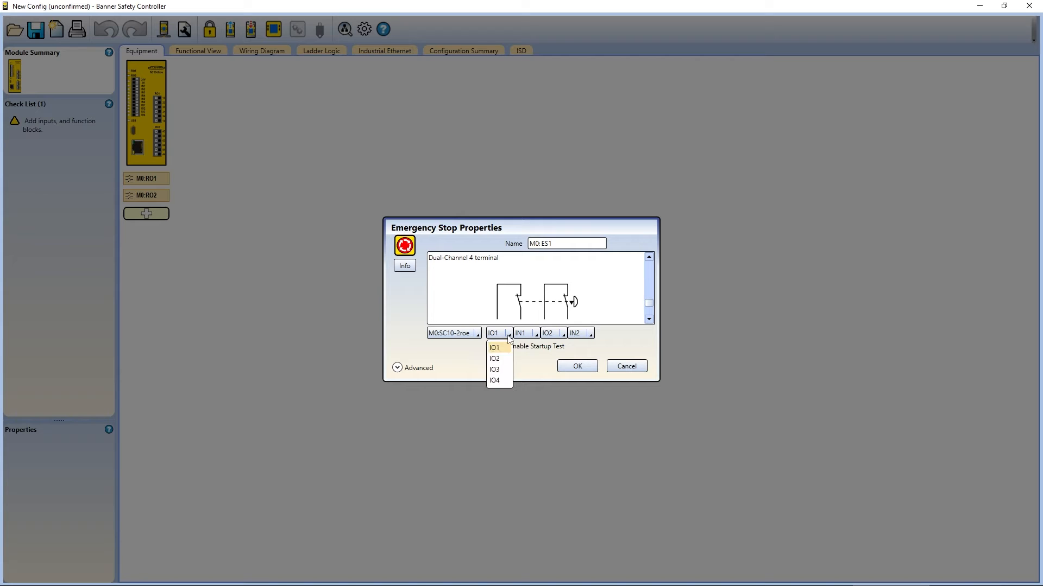
pyautogui.click(493, 347)
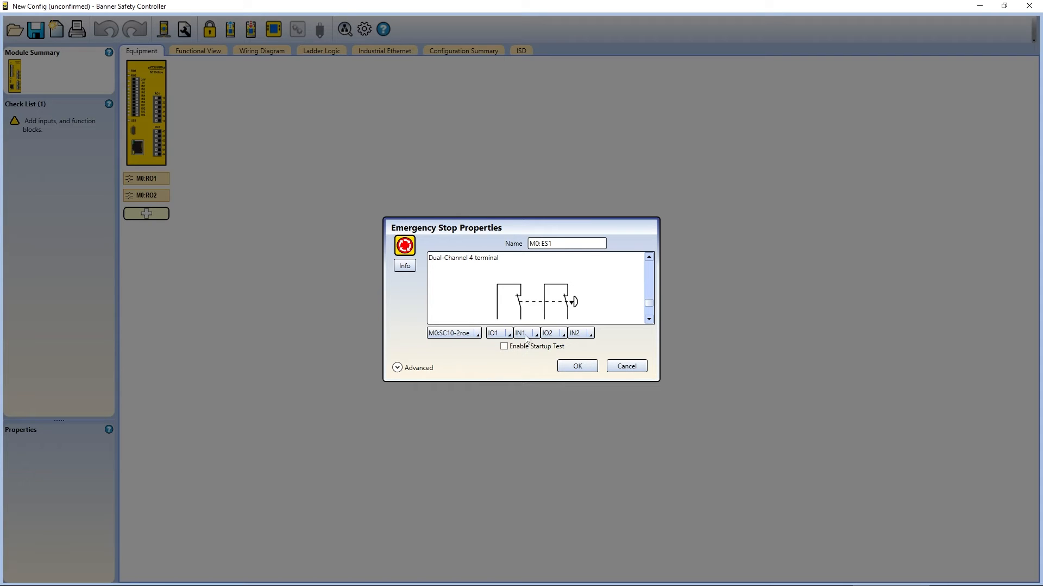
pyautogui.click(535, 332)
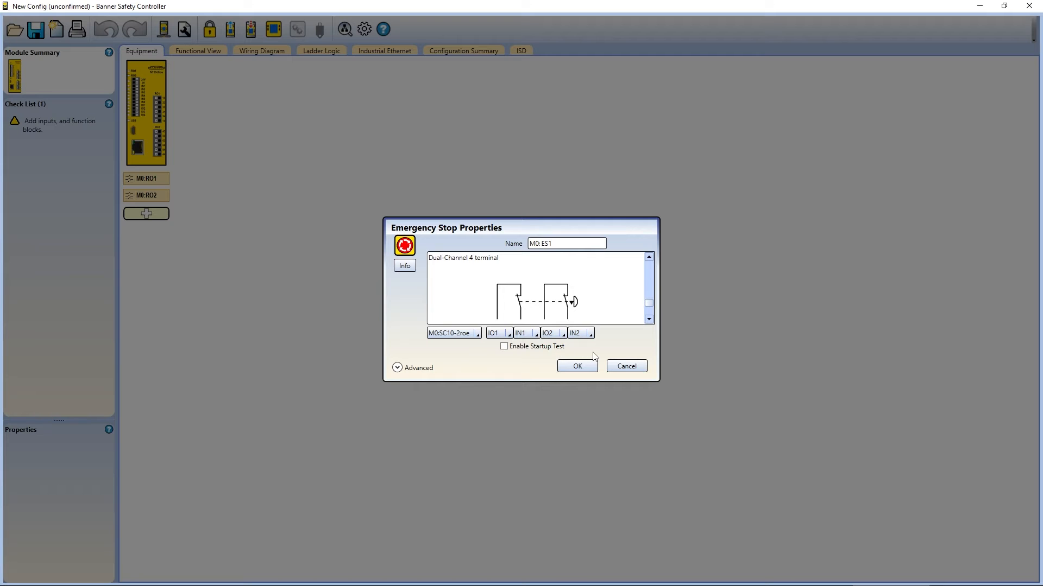
pyautogui.click(576, 365)
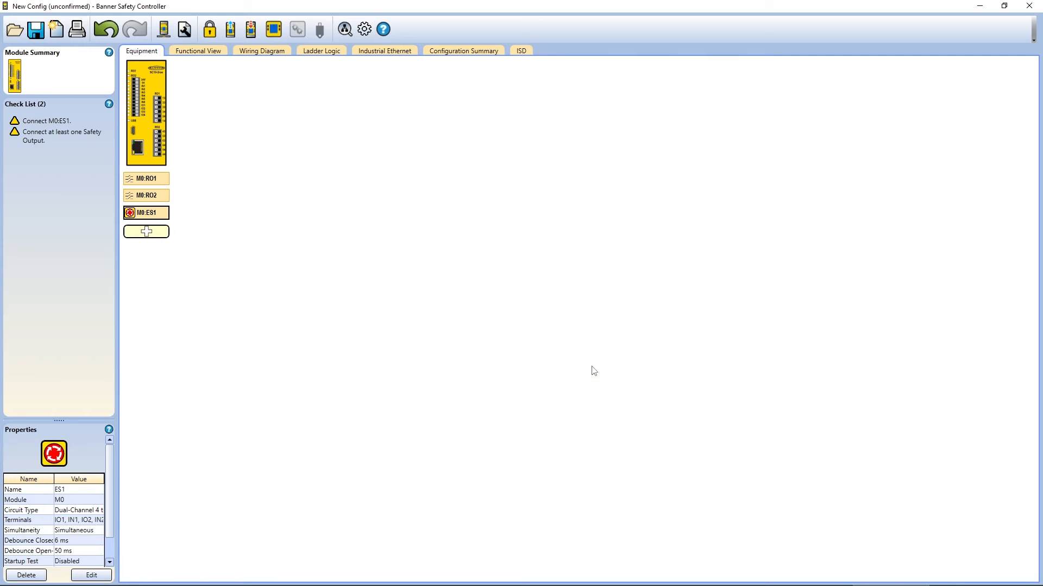
# Step: Add manual reset M0:MR1 as a single-channel PNP input on terminal IN6
pyautogui.click(146, 232)
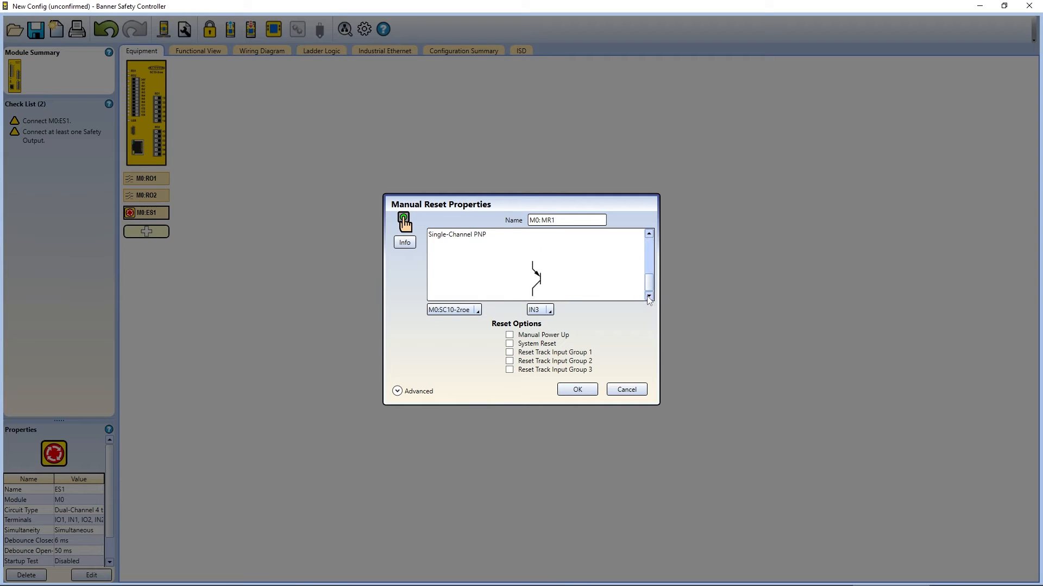
pyautogui.click(550, 309)
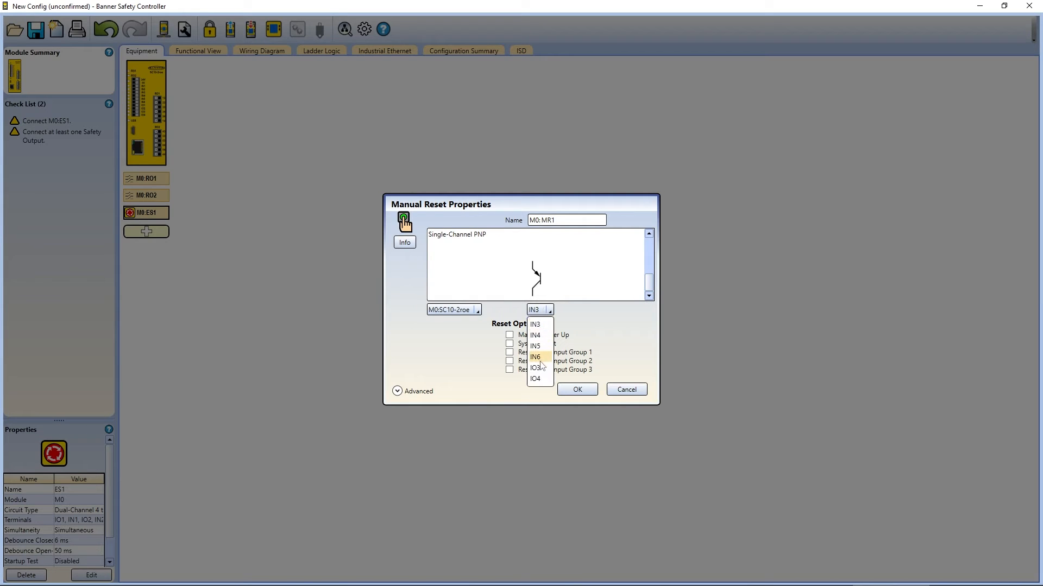
pyautogui.click(575, 389)
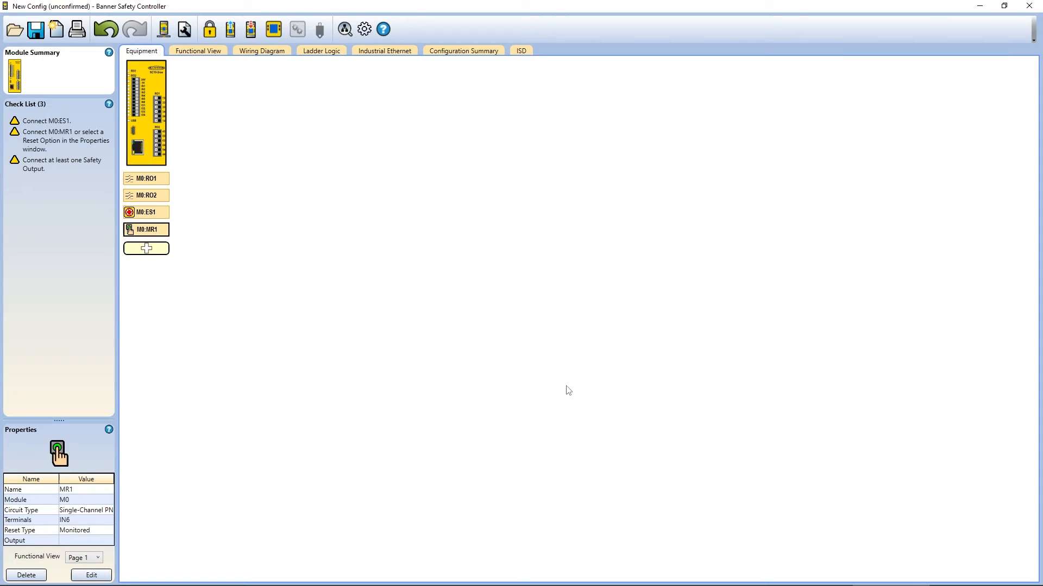
pyautogui.click(146, 248)
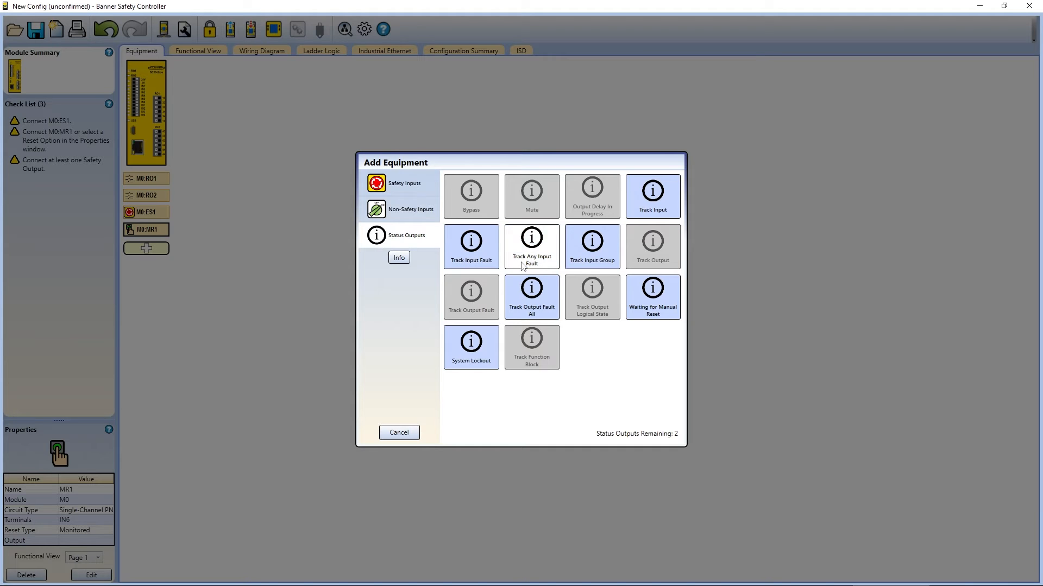
pyautogui.moveTo(476, 409)
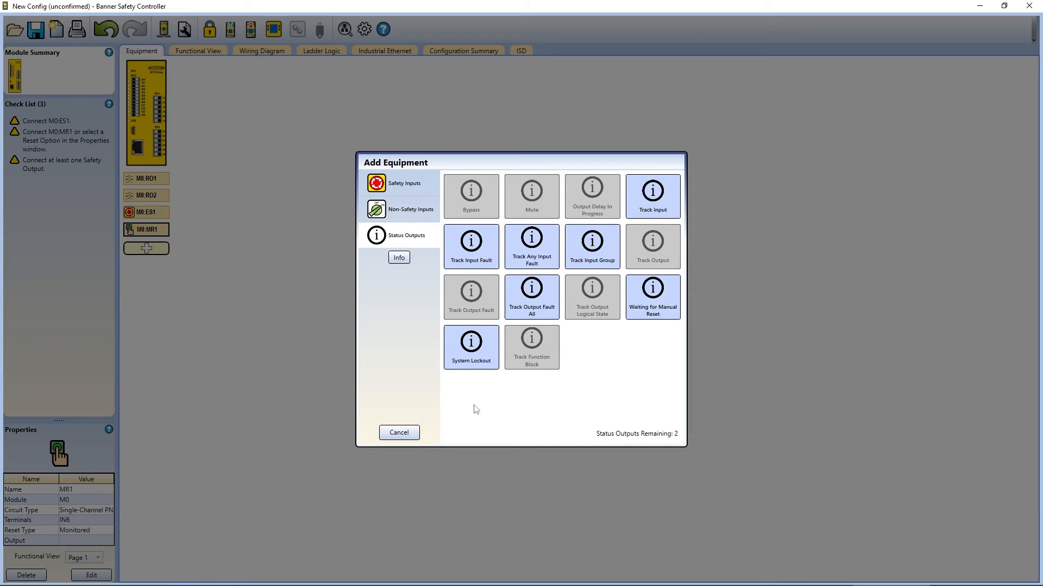
pyautogui.click(398, 432)
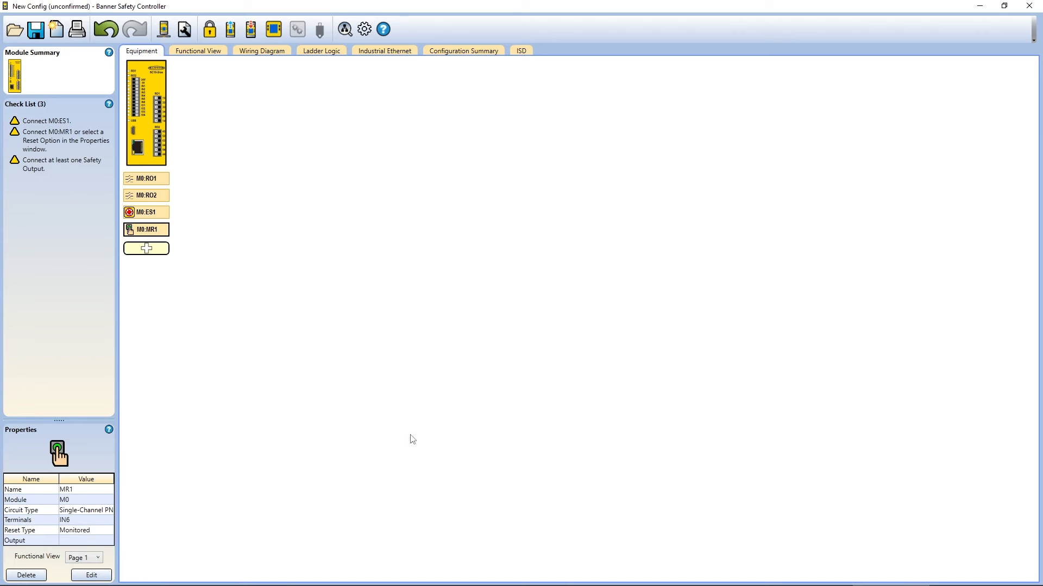
pyautogui.click(104, 29)
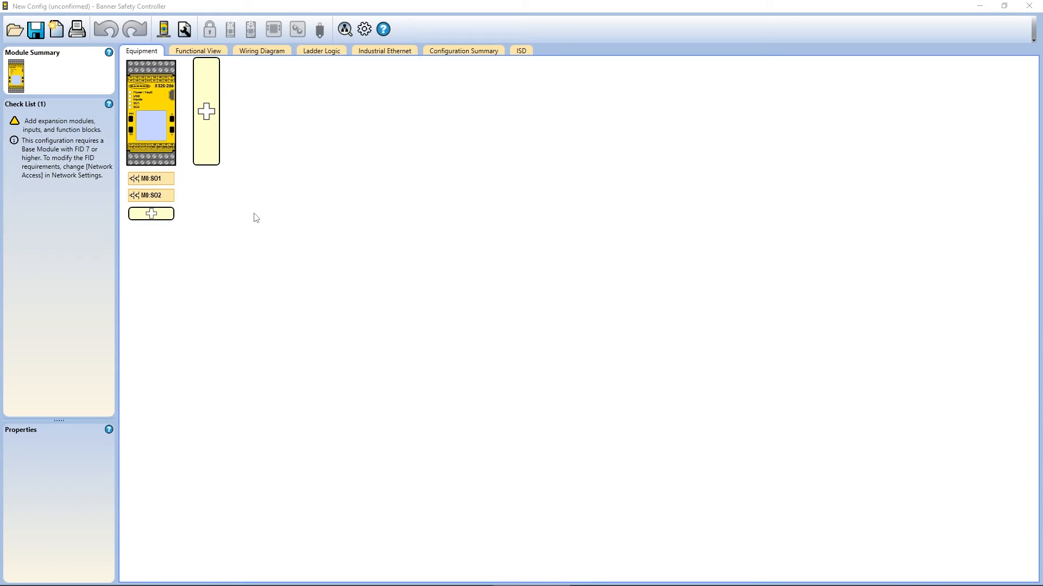
pyautogui.moveTo(214, 151)
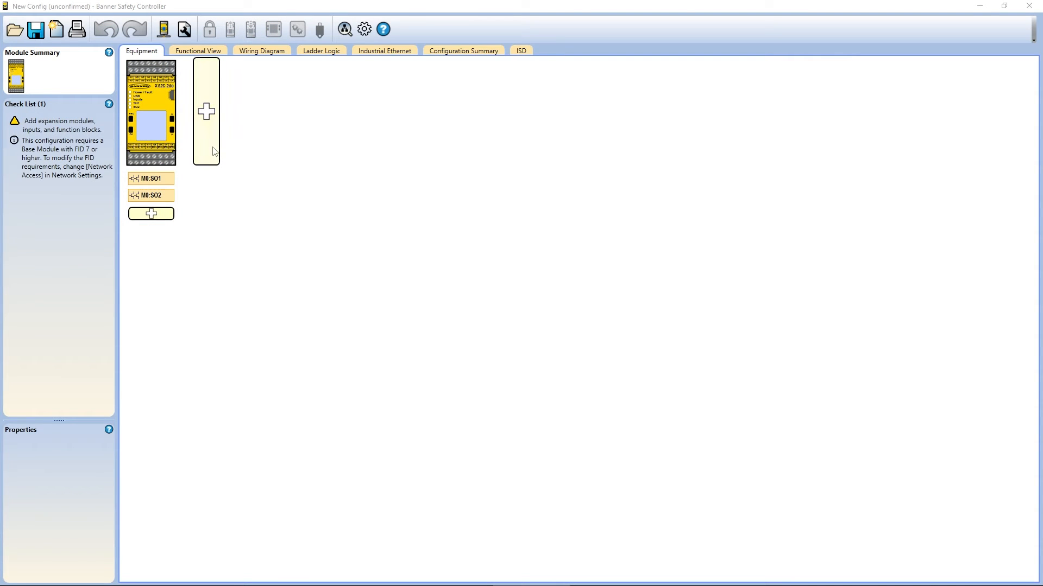
# Step: Add the XS8si safety input expansion module beside the XS26 base controller
pyautogui.click(206, 111)
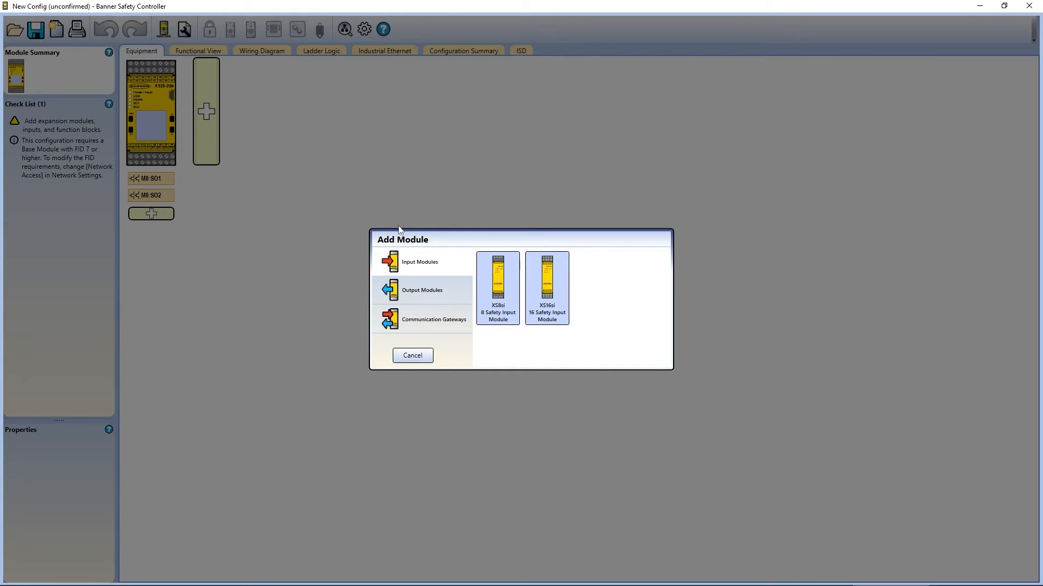
pyautogui.click(433, 320)
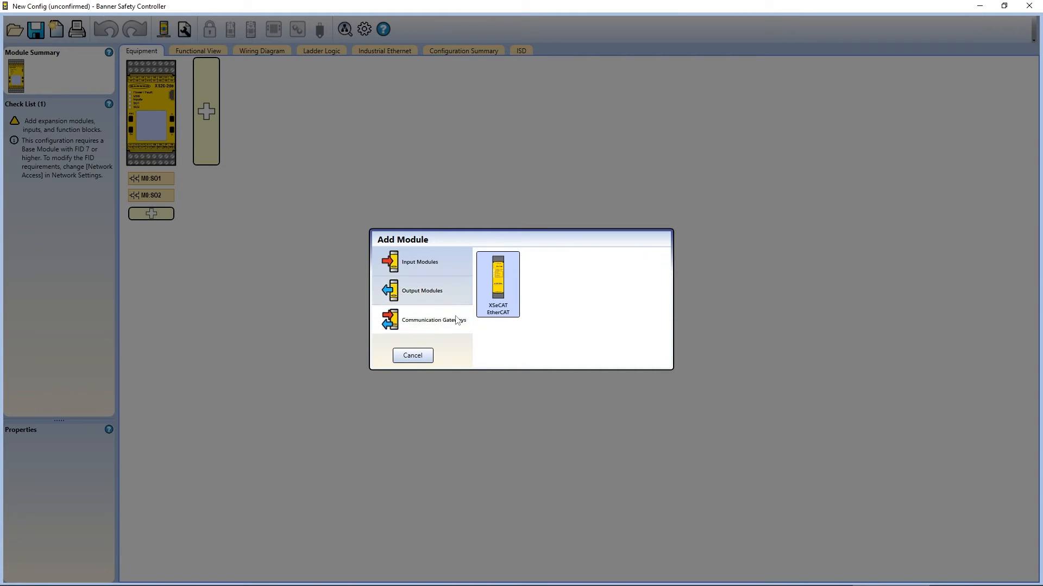
pyautogui.doubleClick(498, 282)
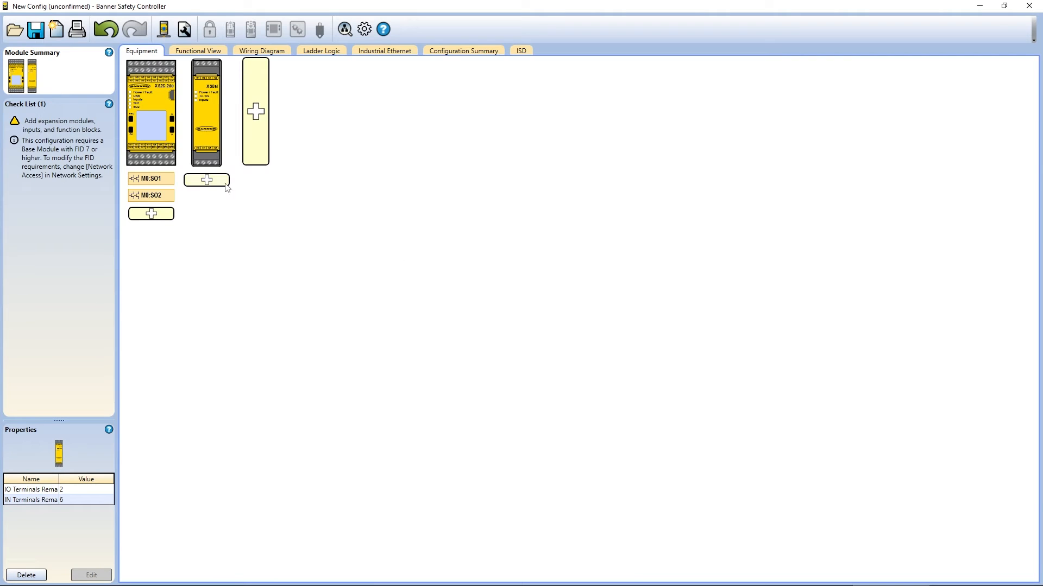
pyautogui.click(207, 180)
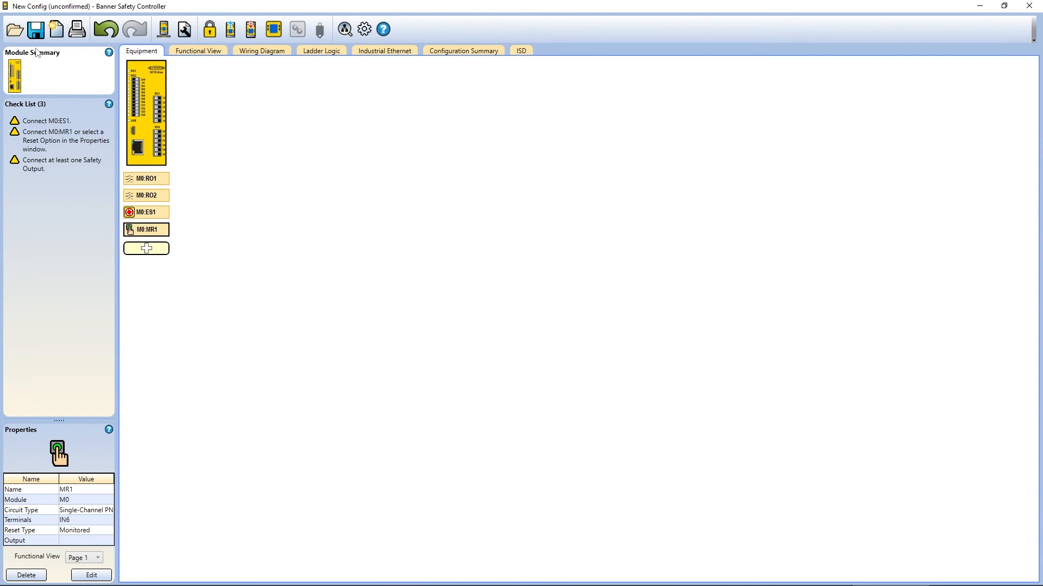
pyautogui.moveTo(36, 29)
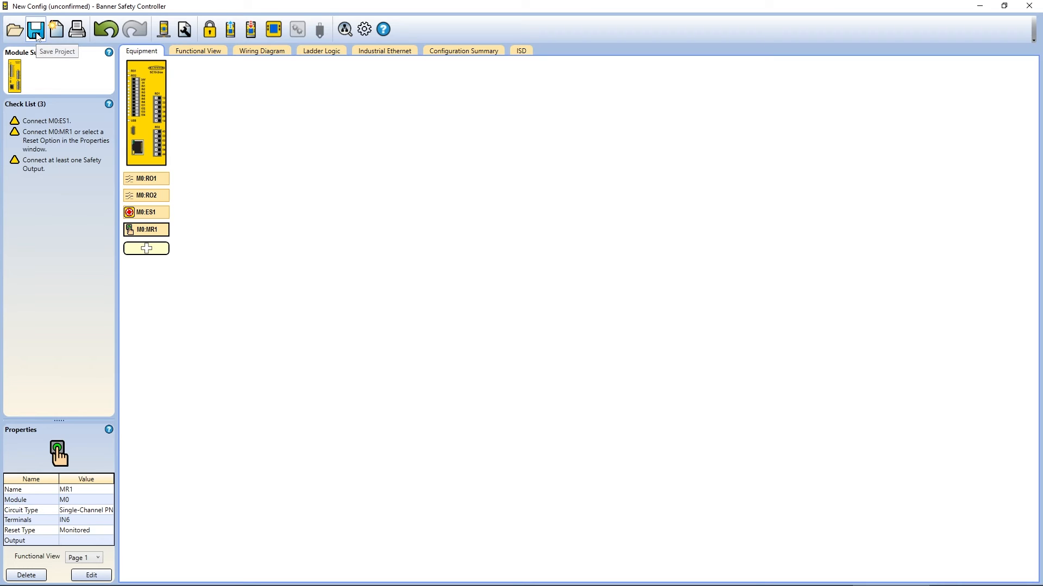
pyautogui.moveTo(71, 71)
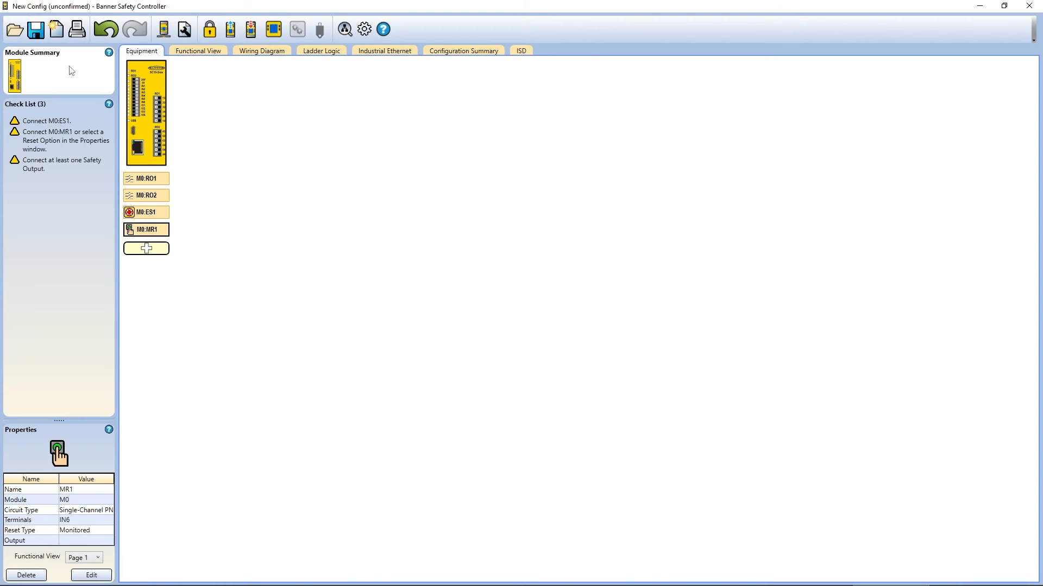
# Step: Save the configuration to the file SC10 & E-Stop.xsc
pyautogui.click(35, 29)
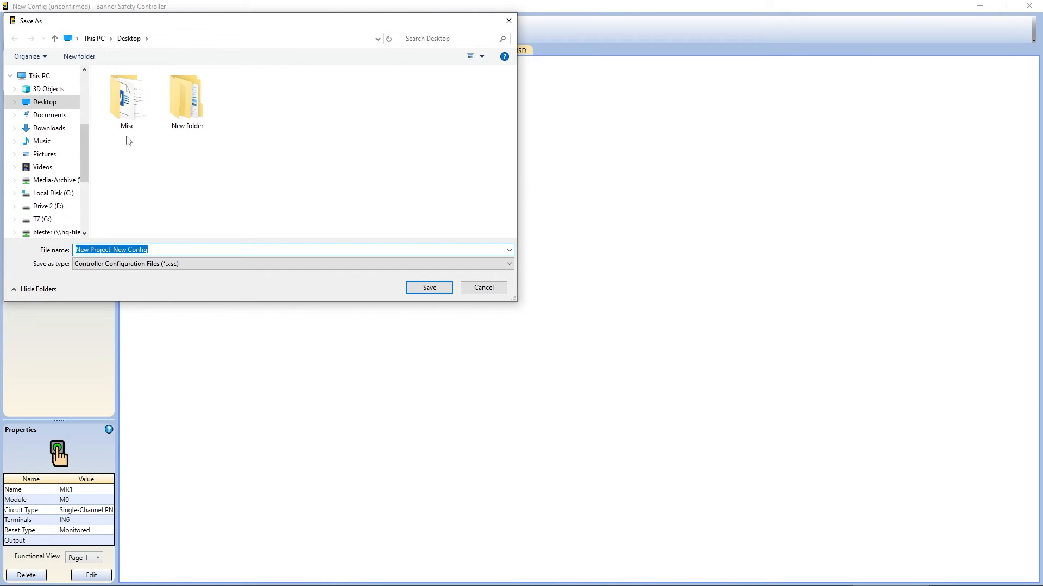
pyautogui.click(428, 287)
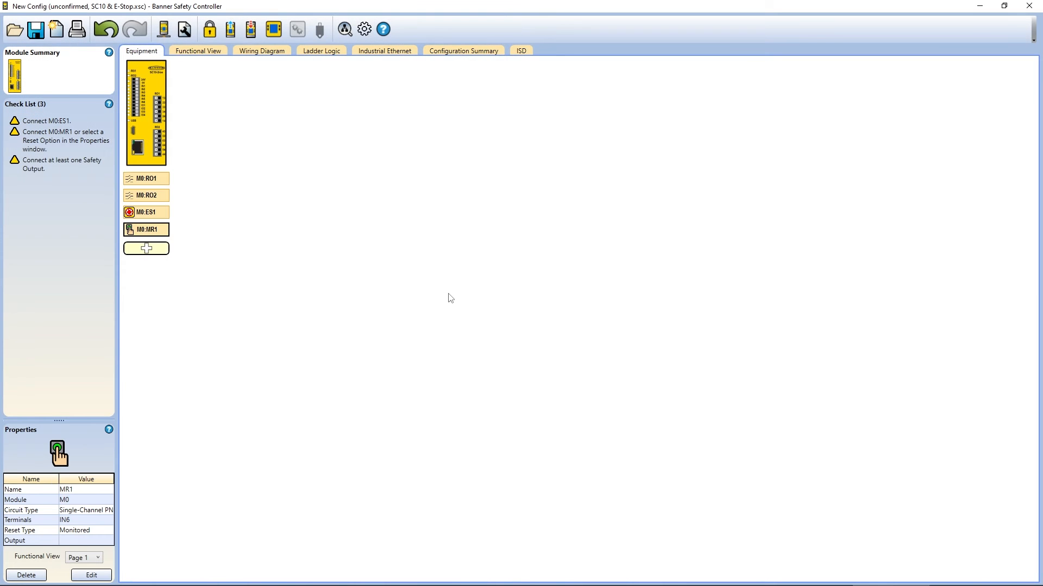
pyautogui.click(261, 51)
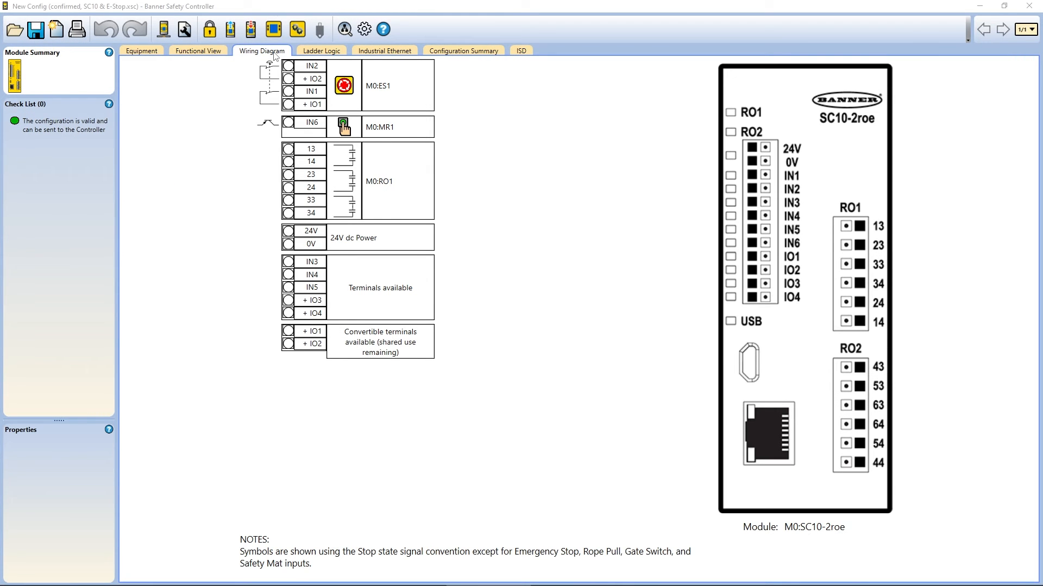
pyautogui.moveTo(230, 93)
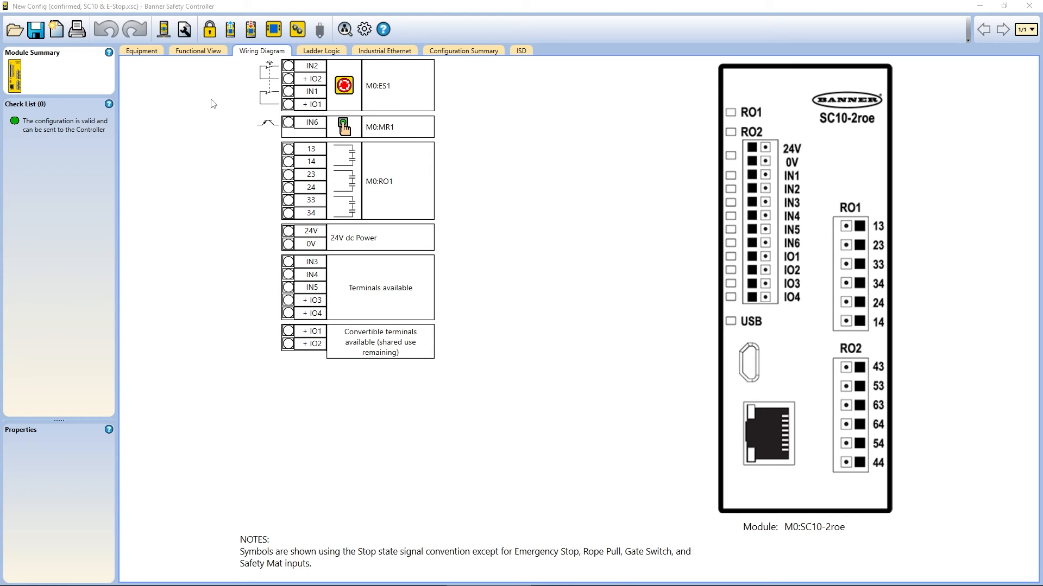
pyautogui.moveTo(233, 89)
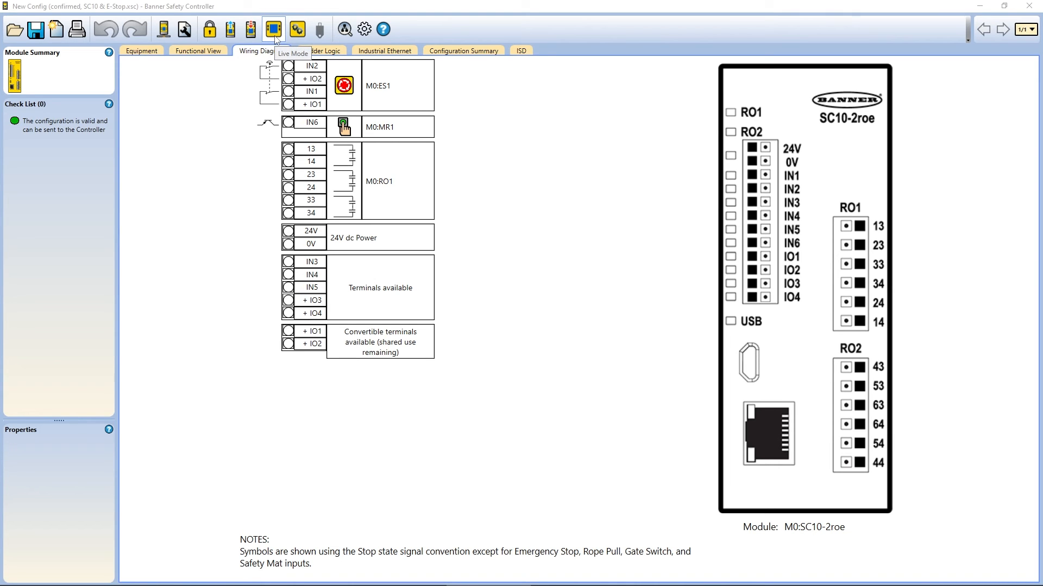
# Step: Turn on Live Mode so the wiring diagram shows real-time red/green terminal states
pyautogui.click(273, 29)
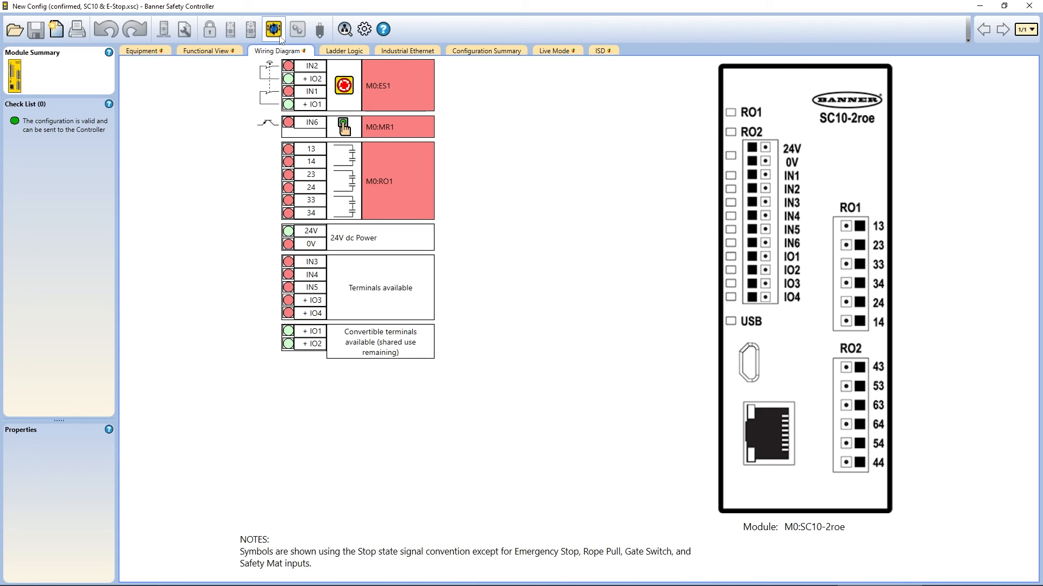
pyautogui.click(397, 85)
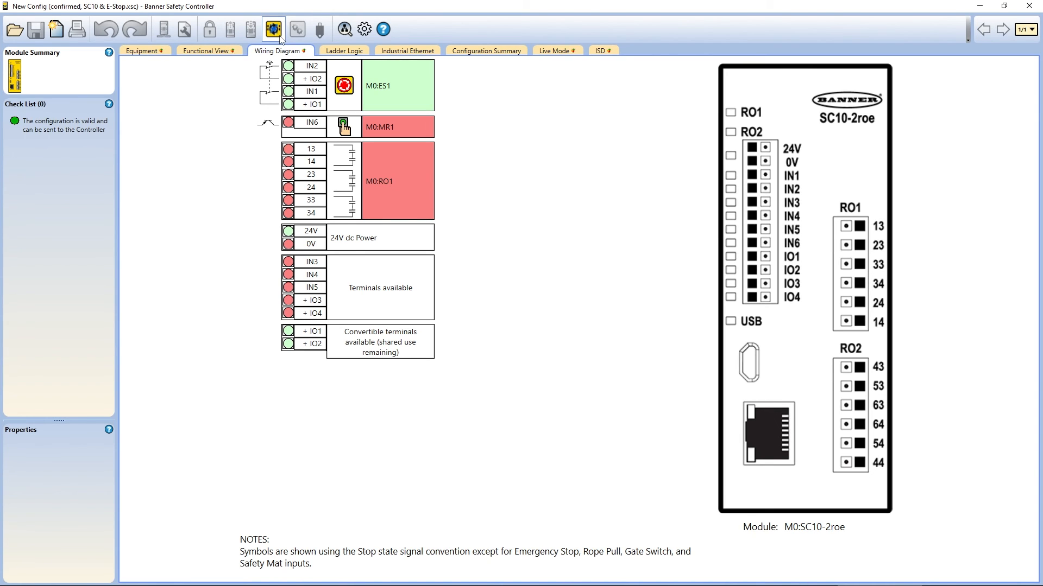